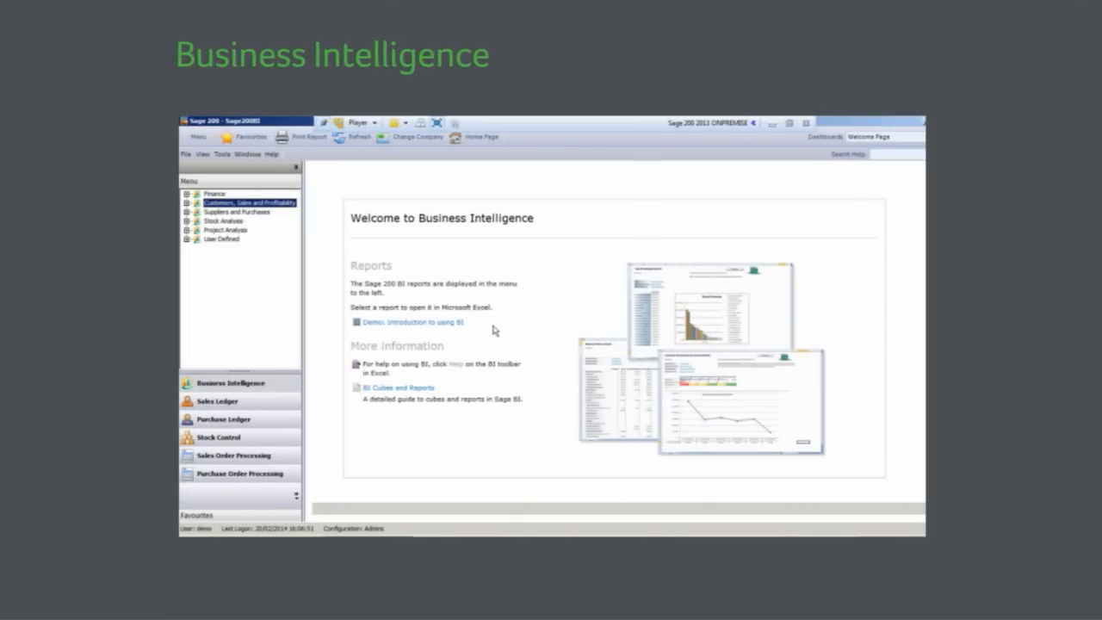
# Step: Browse the Finance reports list, then show Sales Invoice Date as 2011 quarters with Qtr 2 expanded into months
pyautogui.click(187, 193)
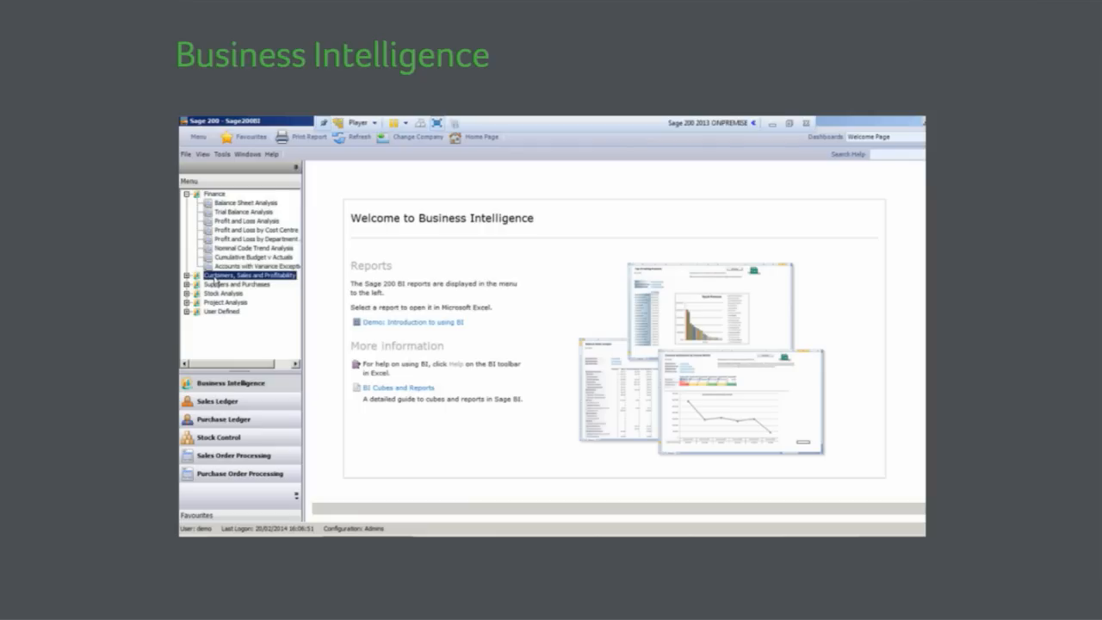
pyautogui.click(243, 284)
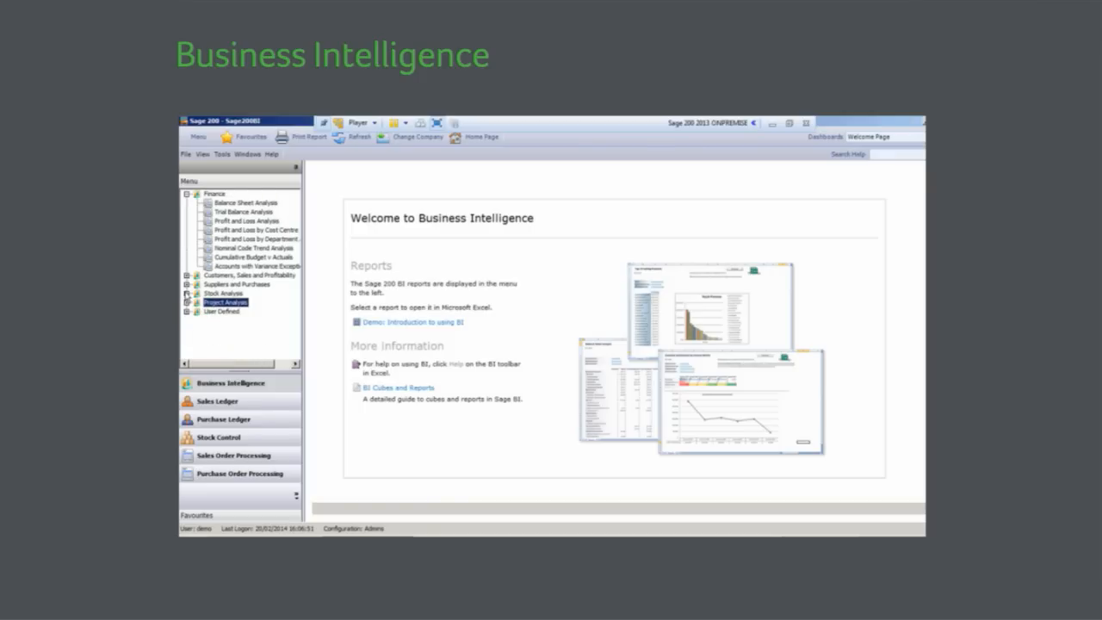
pyautogui.click(187, 194)
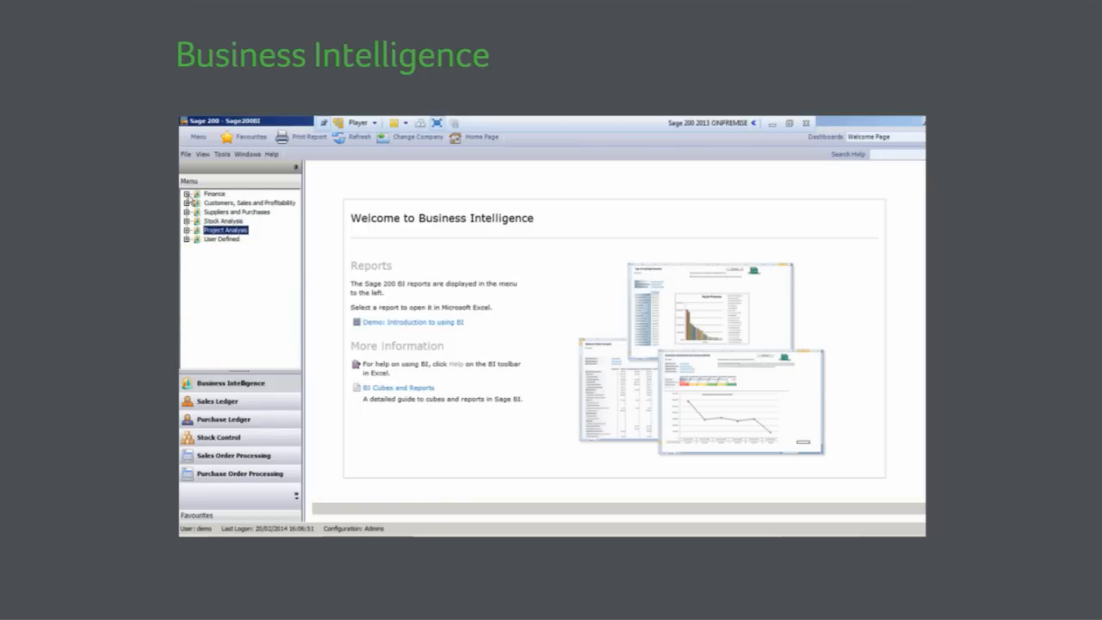
pyautogui.moveTo(514, 496)
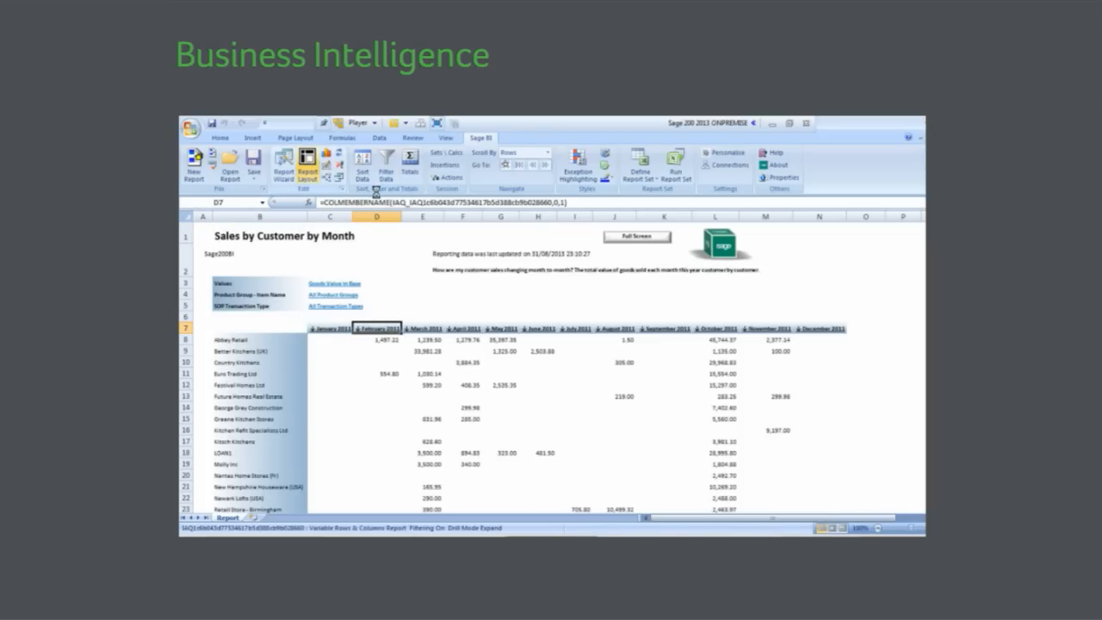
pyautogui.click(307, 167)
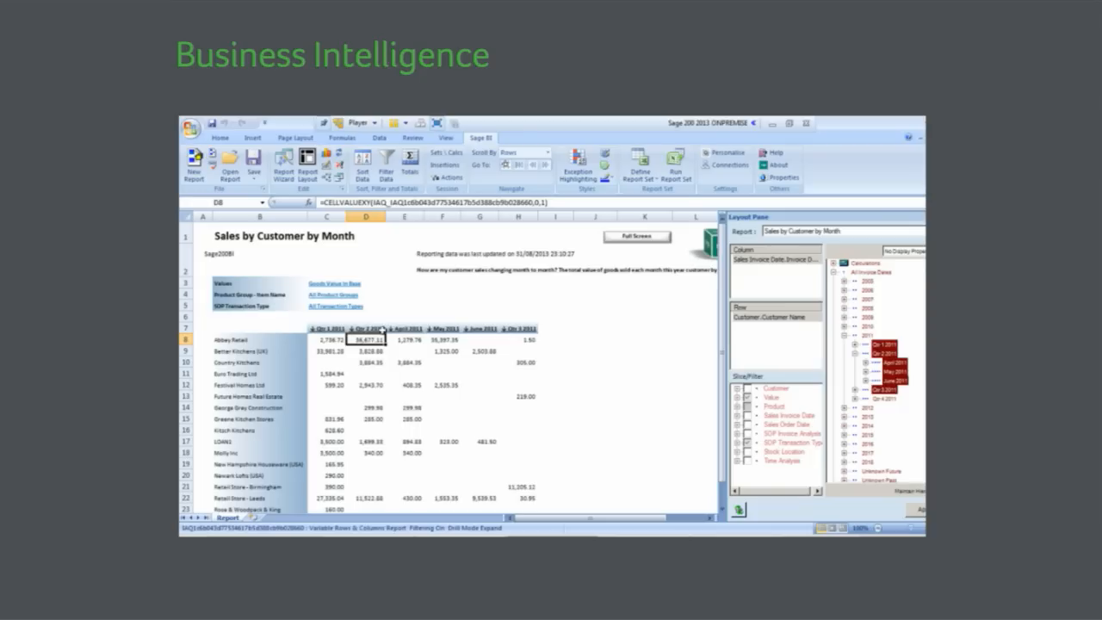
pyautogui.moveTo(583, 430)
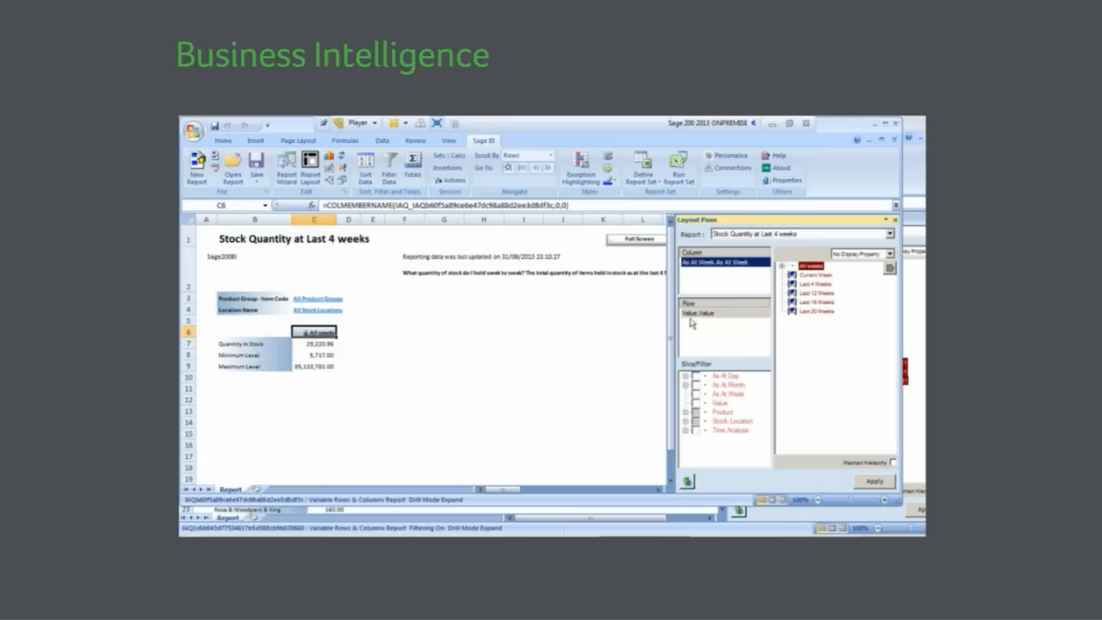
# Step: Try the Last 4 Weeks and Last 12 Weeks periods, then expand All weeks and browse the individual week list
pyautogui.click(811, 284)
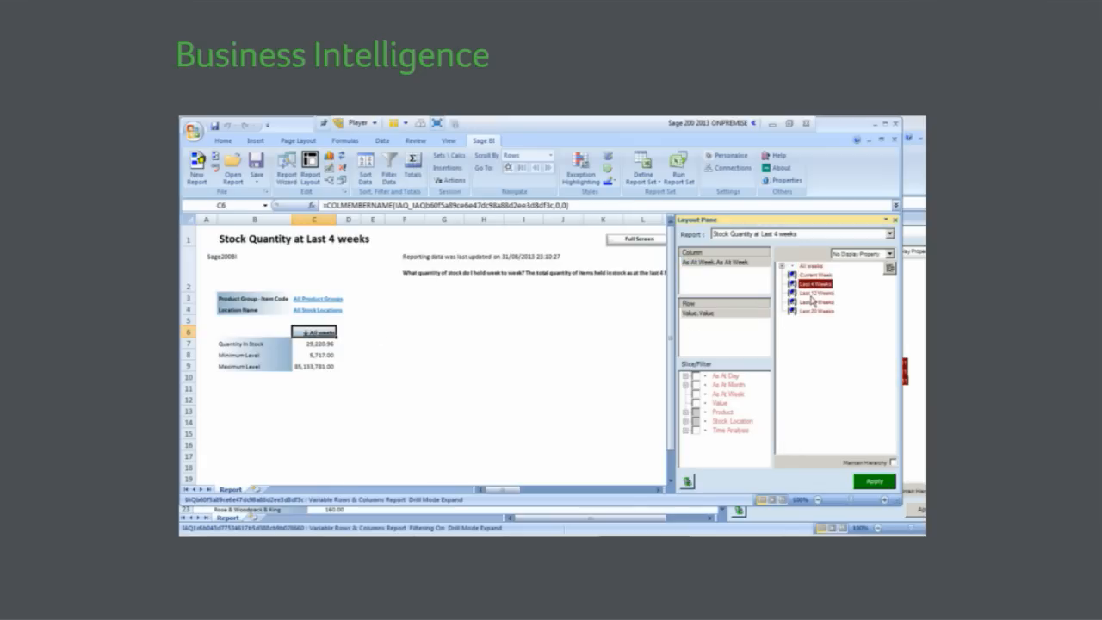
pyautogui.click(814, 294)
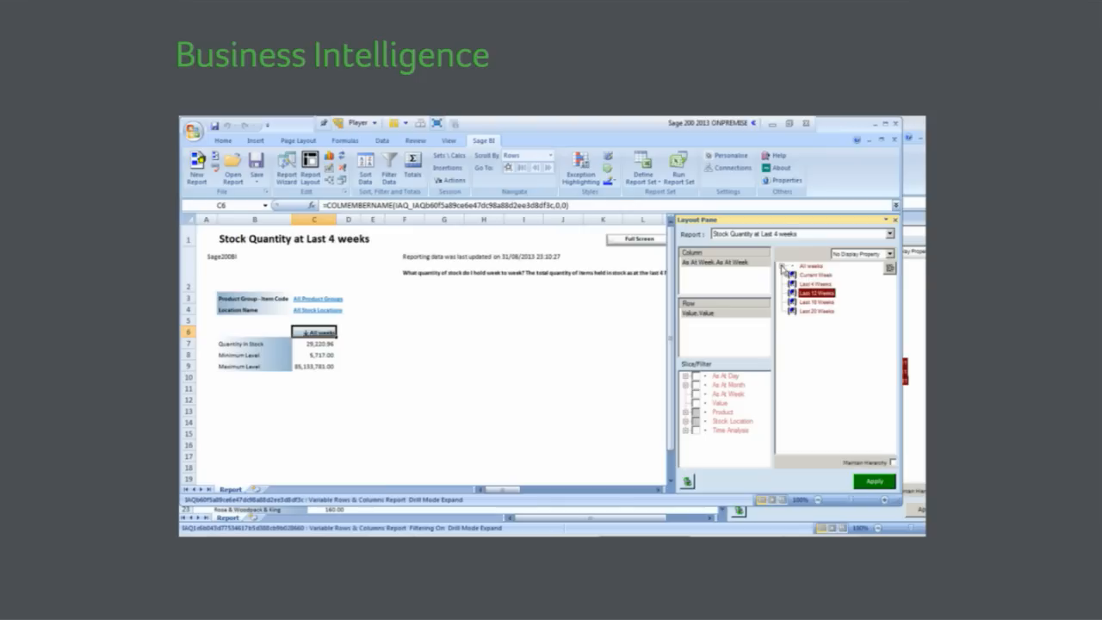
pyautogui.click(794, 279)
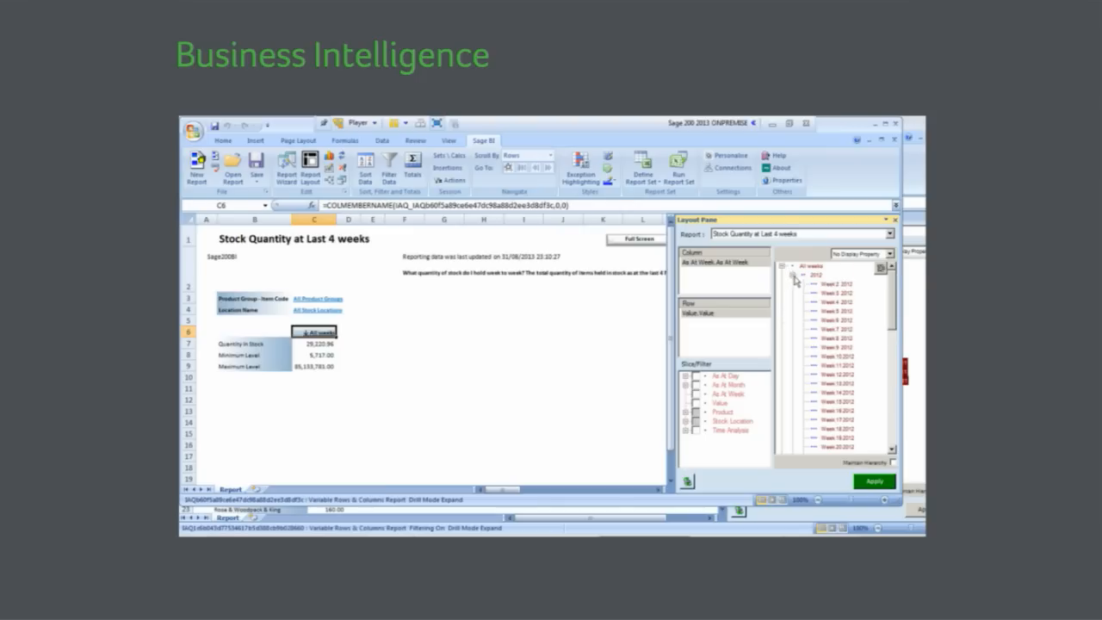
pyautogui.scroll(-3)
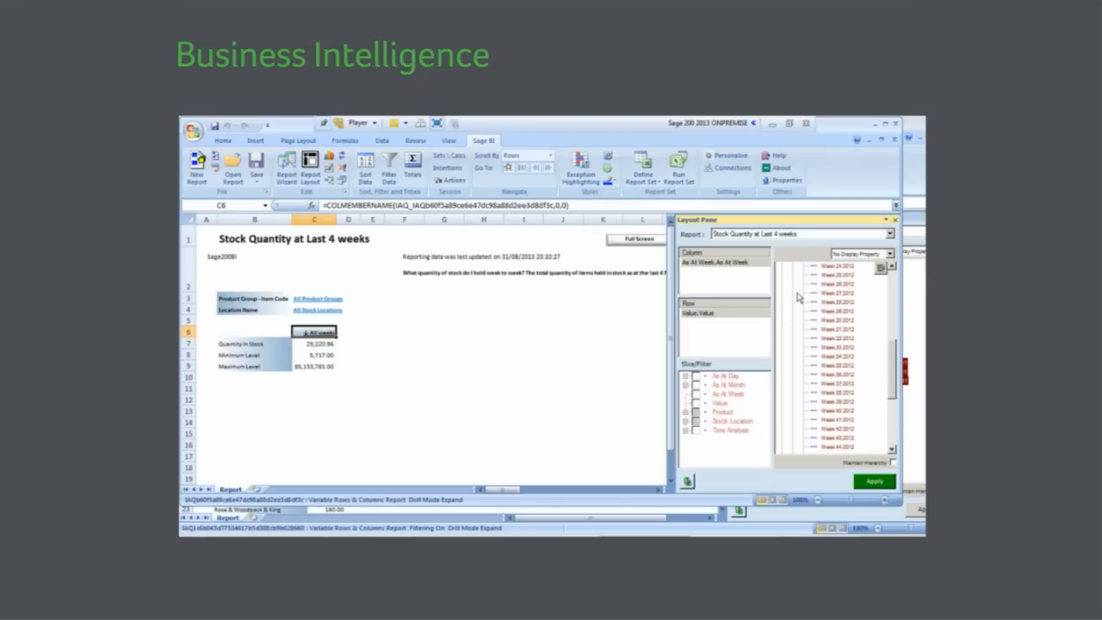
pyautogui.scroll(-3)
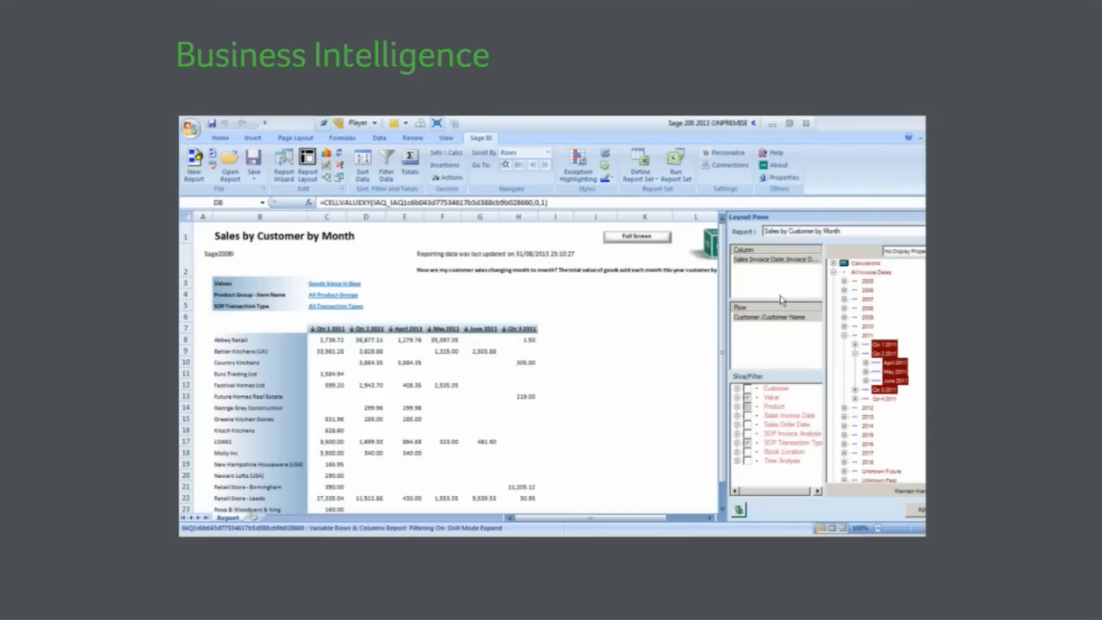
pyautogui.moveTo(781, 299)
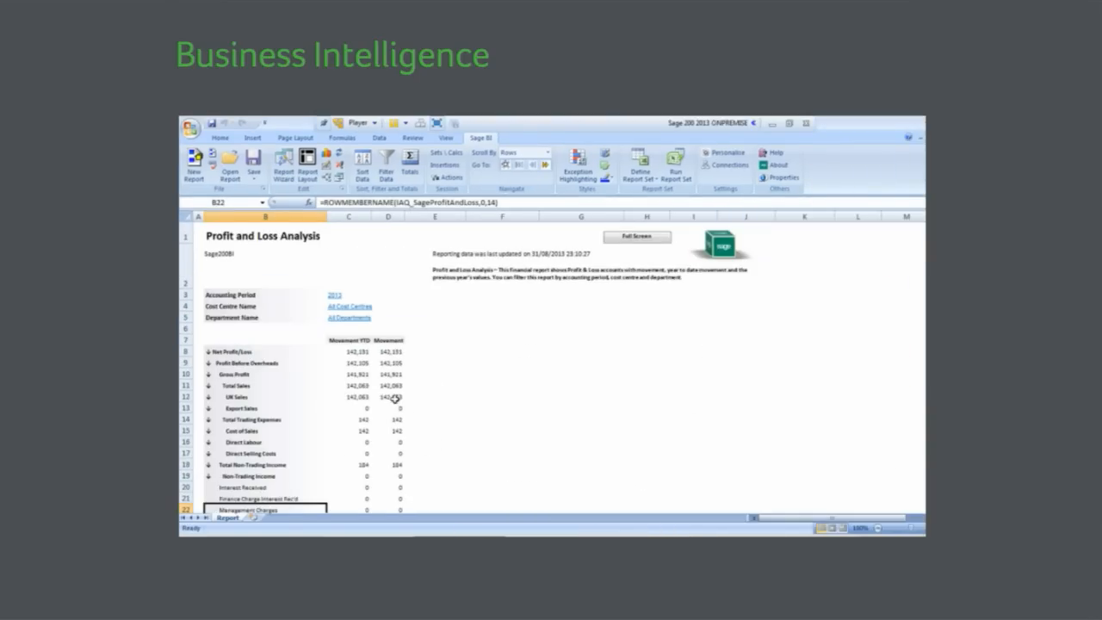
# Step: Leave the accounting period unchanged and restrict cost centres to Factory/Warehouse and Installation/Design
pyautogui.click(334, 295)
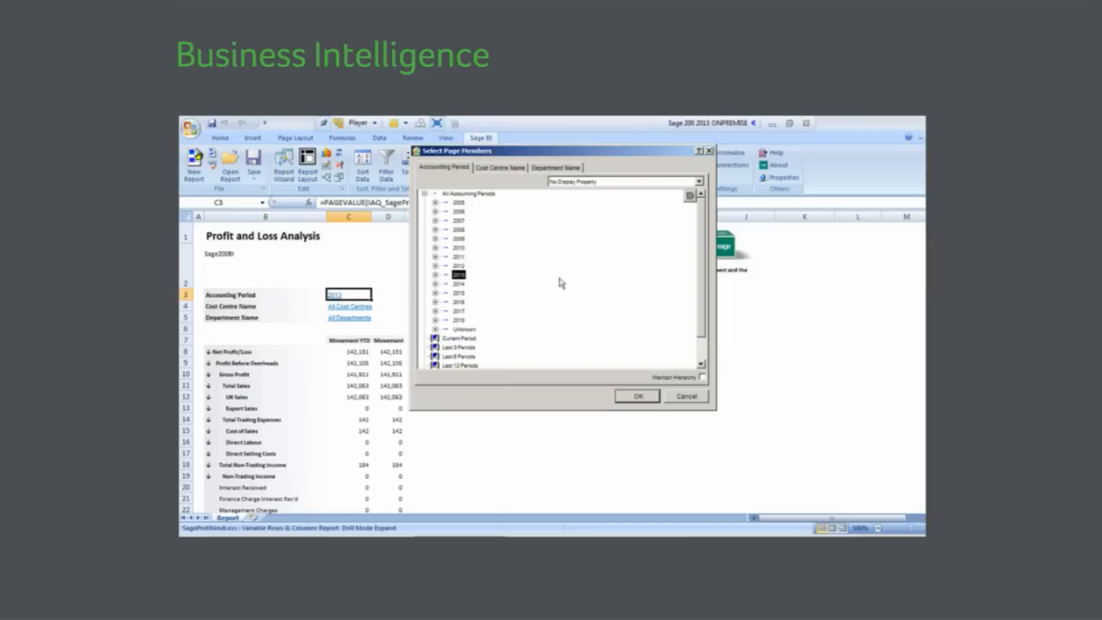
pyautogui.click(637, 396)
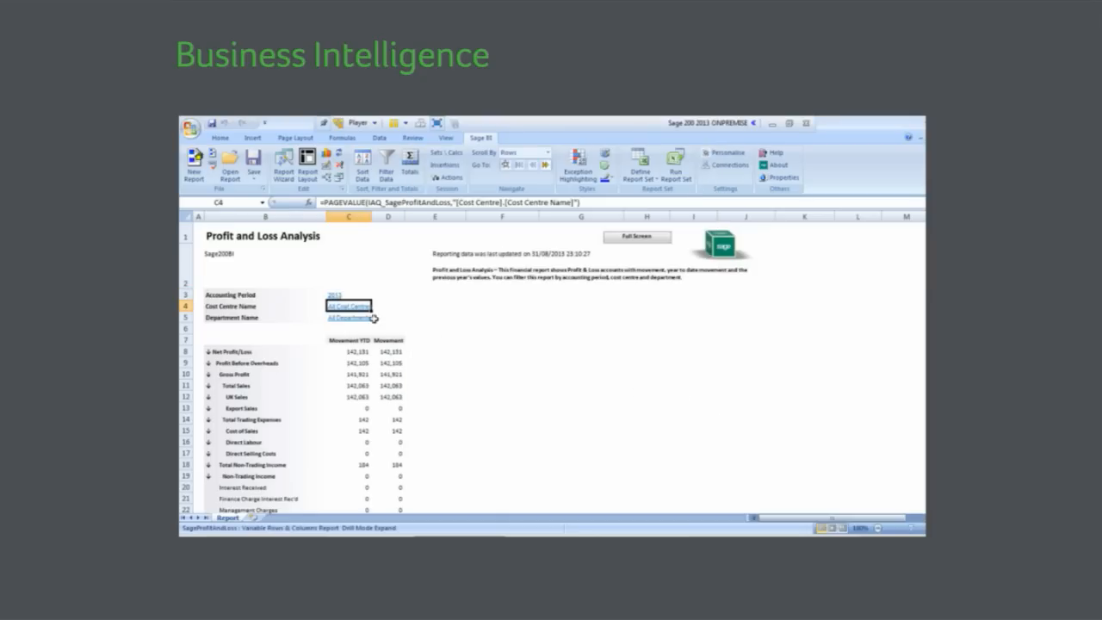
pyautogui.click(349, 306)
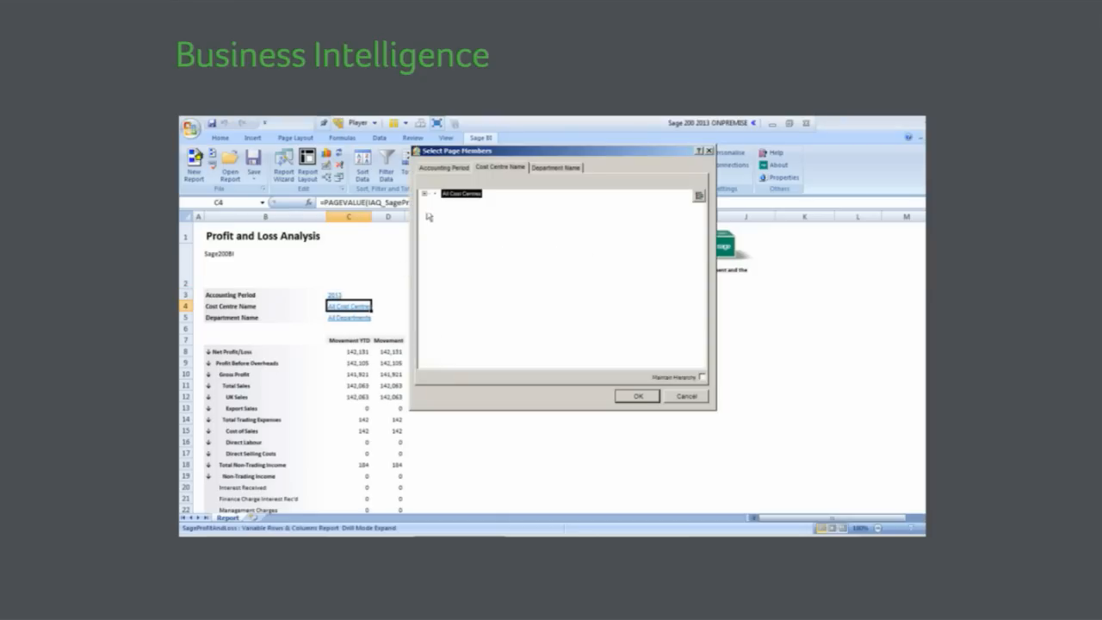
pyautogui.click(434, 194)
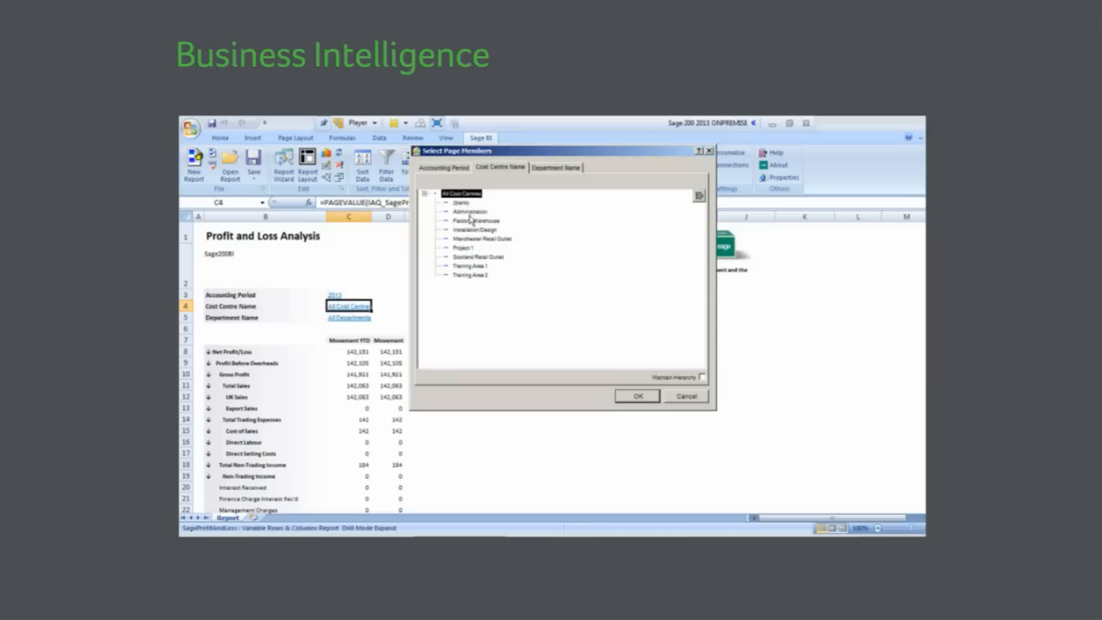
pyautogui.click(473, 220)
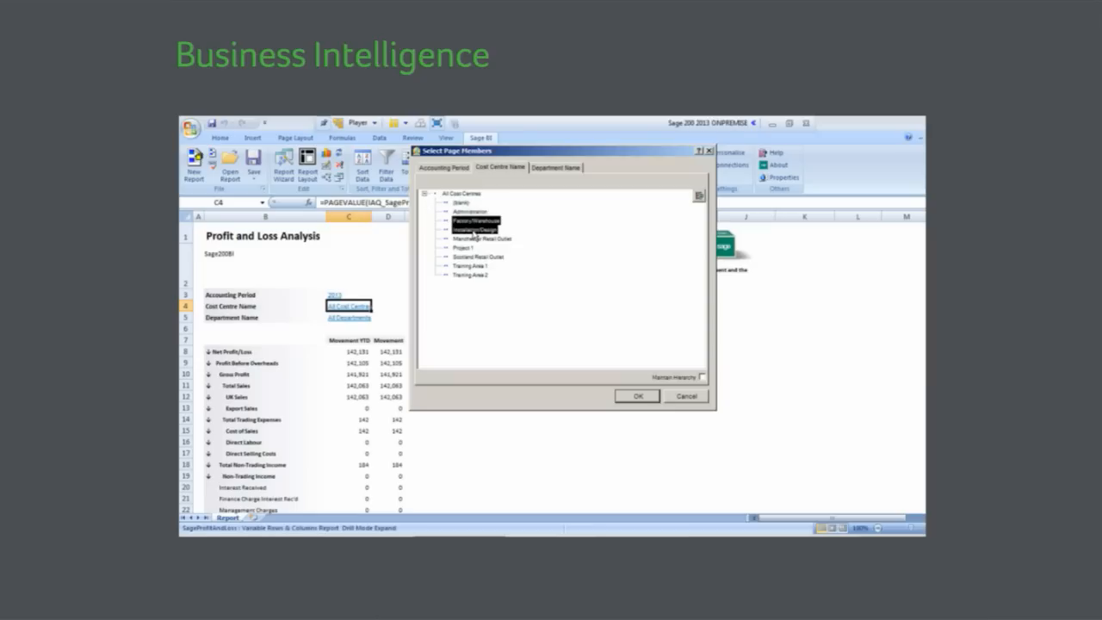
pyautogui.click(636, 396)
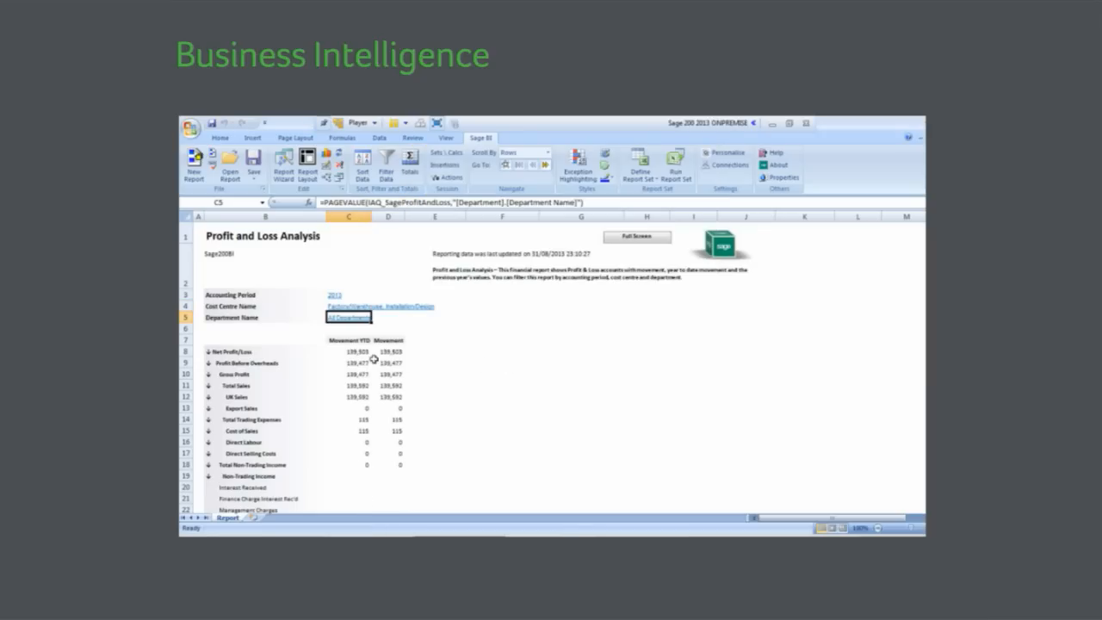
pyautogui.rightClick(348, 351)
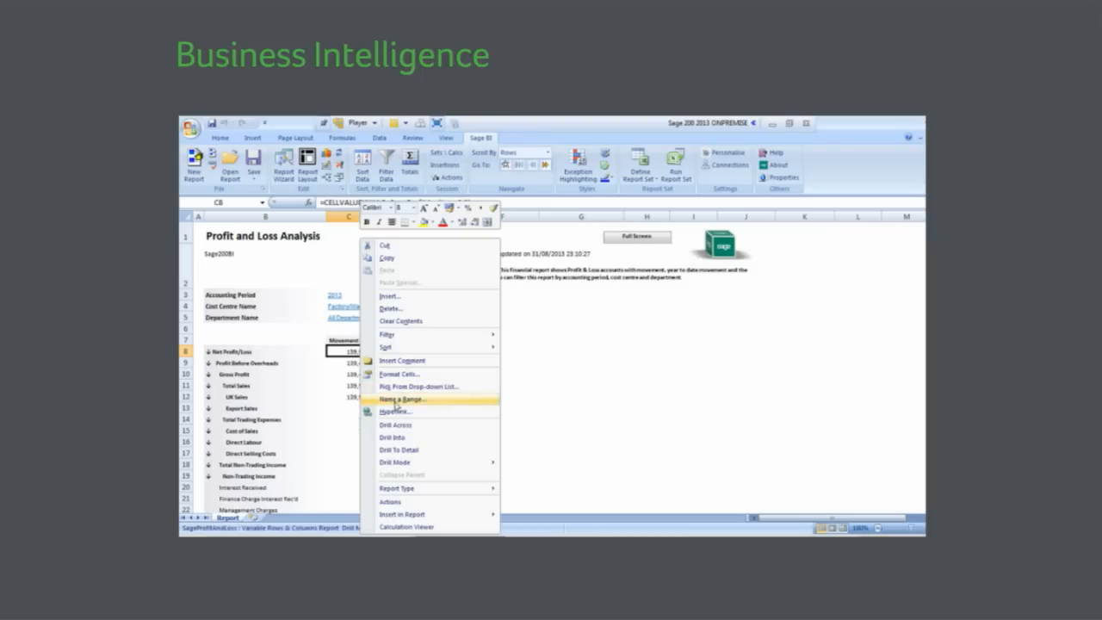
pyautogui.moveTo(397, 437)
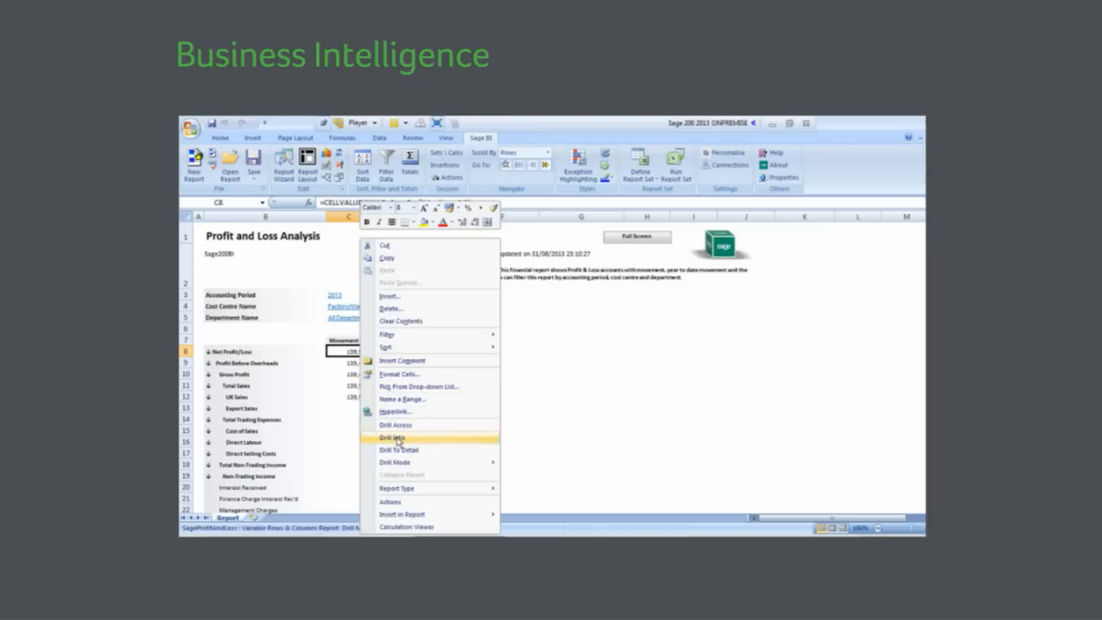
pyautogui.moveTo(394, 462)
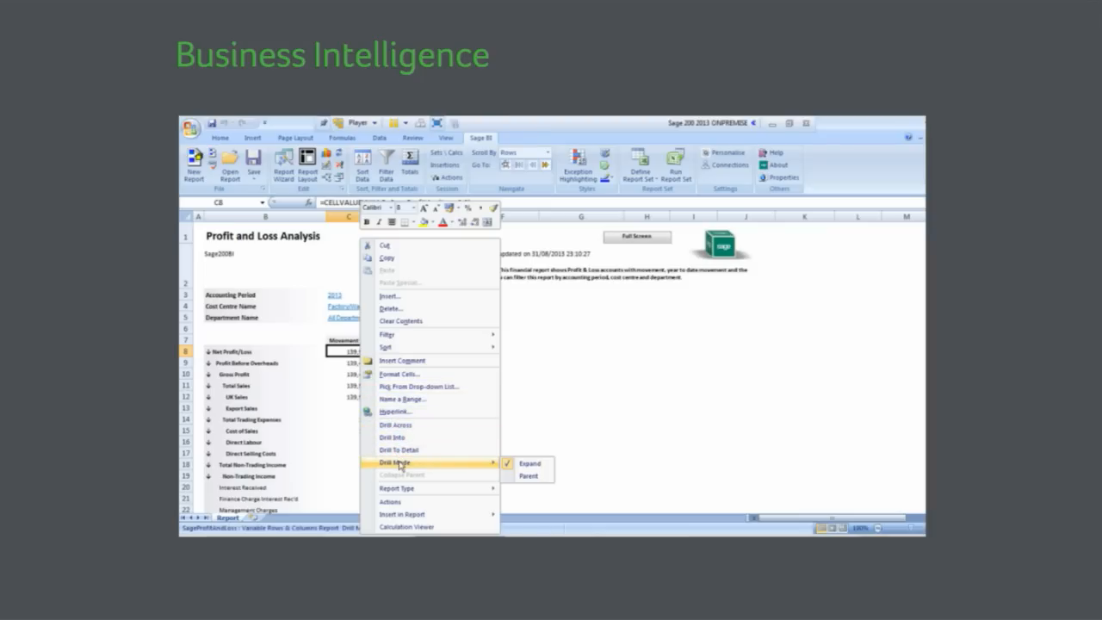
pyautogui.moveTo(396, 487)
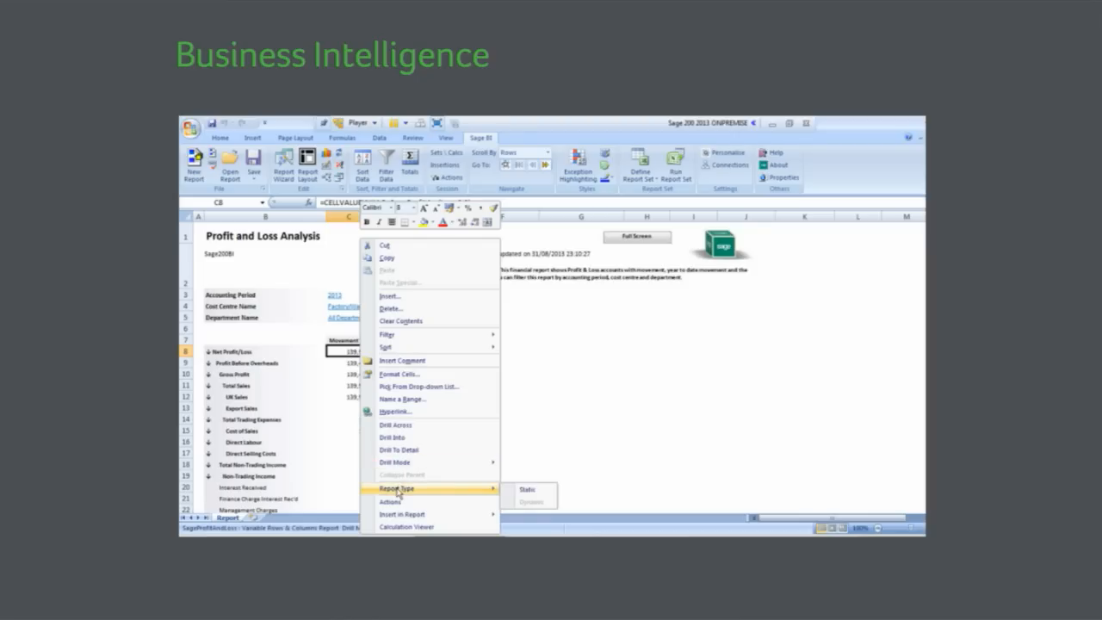
pyautogui.moveTo(390, 502)
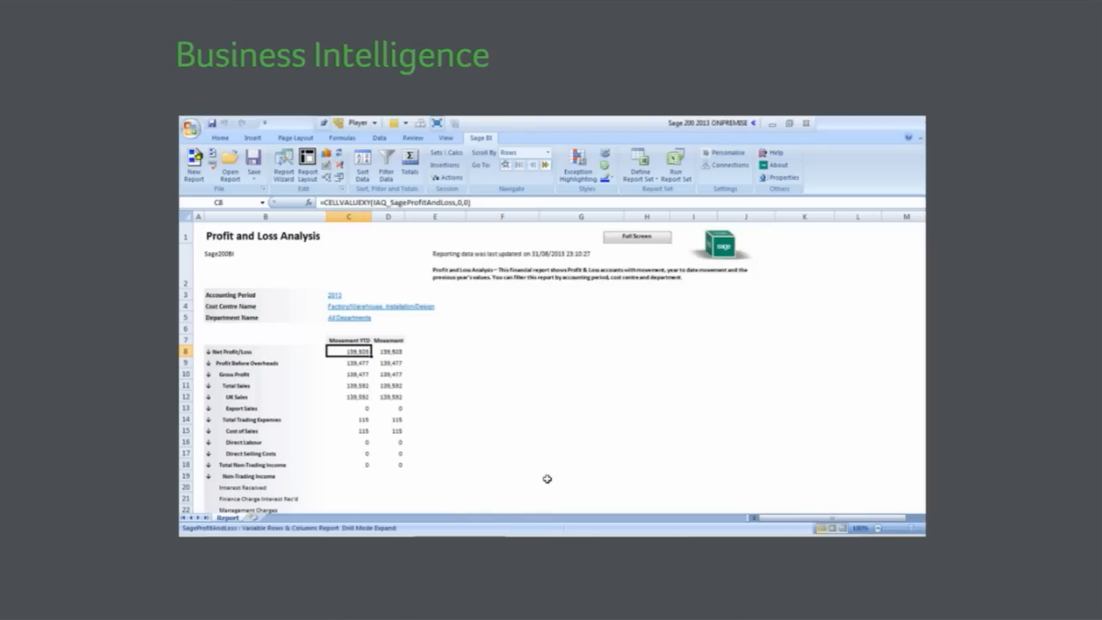
pyautogui.click(580, 475)
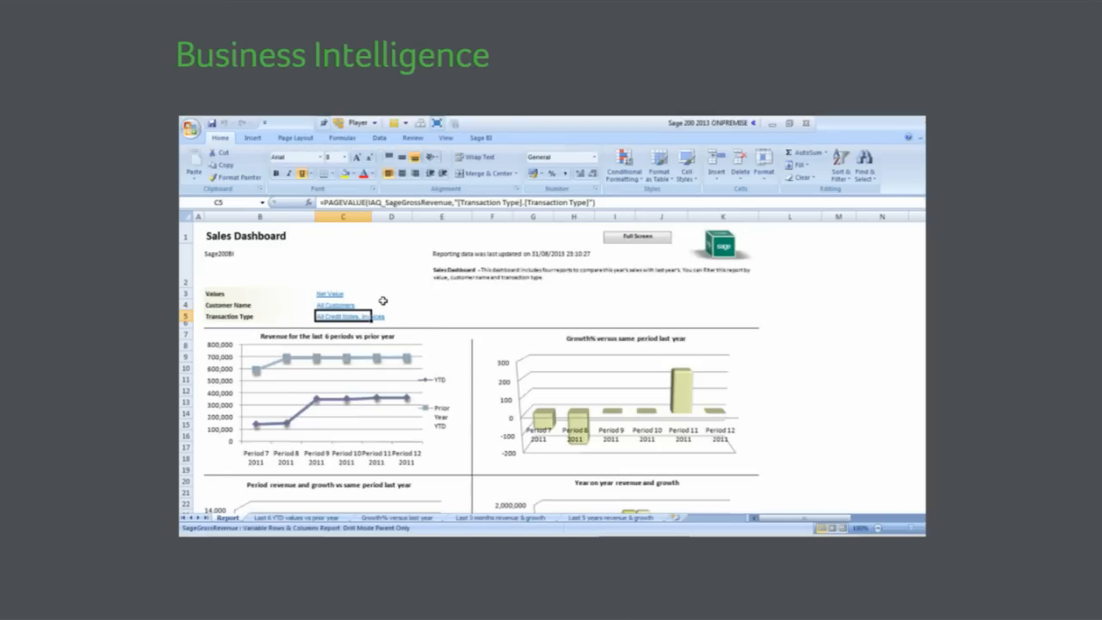
# Step: Select Abbey Retail, Better Kitchens (UK) and CASH SALE ACCOUNT in Select Page Members and apply them to the charts
pyautogui.scroll(-3)
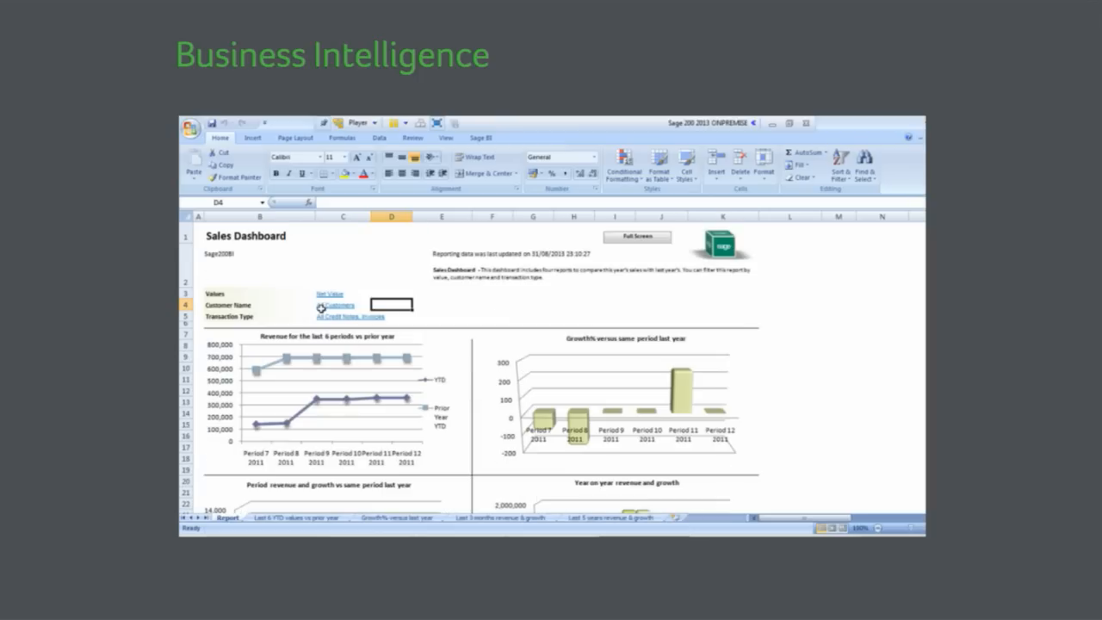
pyautogui.click(337, 305)
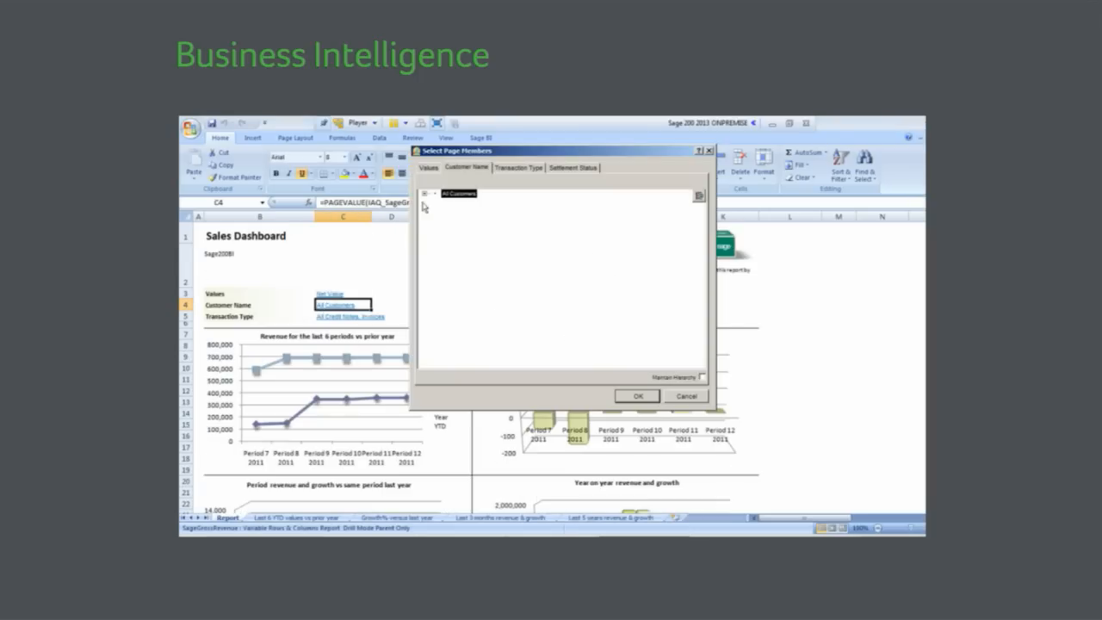
pyautogui.click(423, 193)
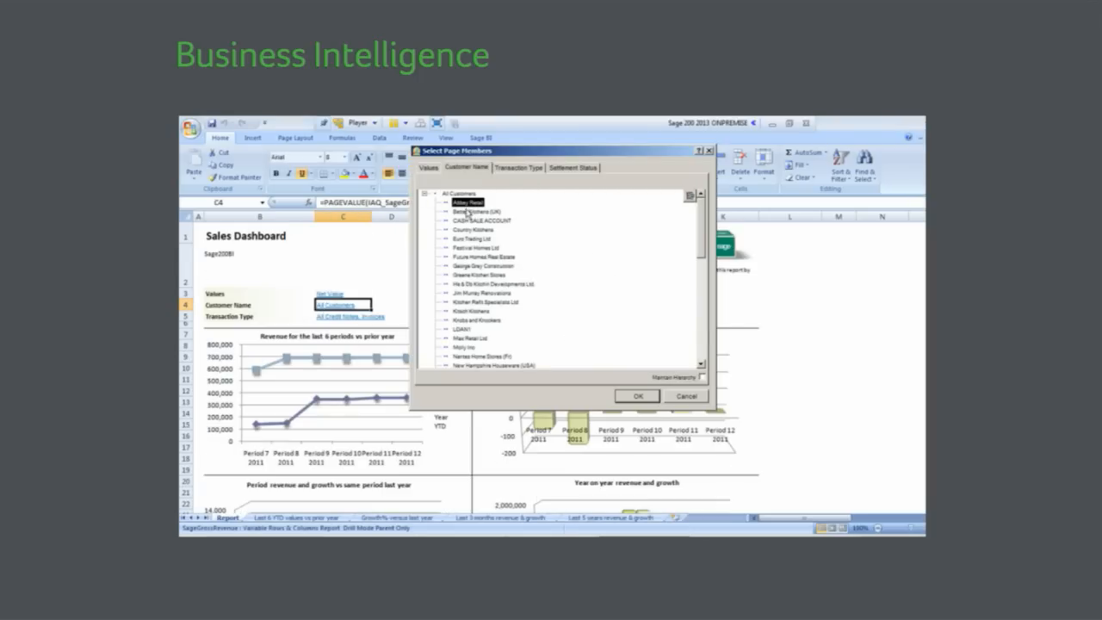
pyautogui.click(482, 220)
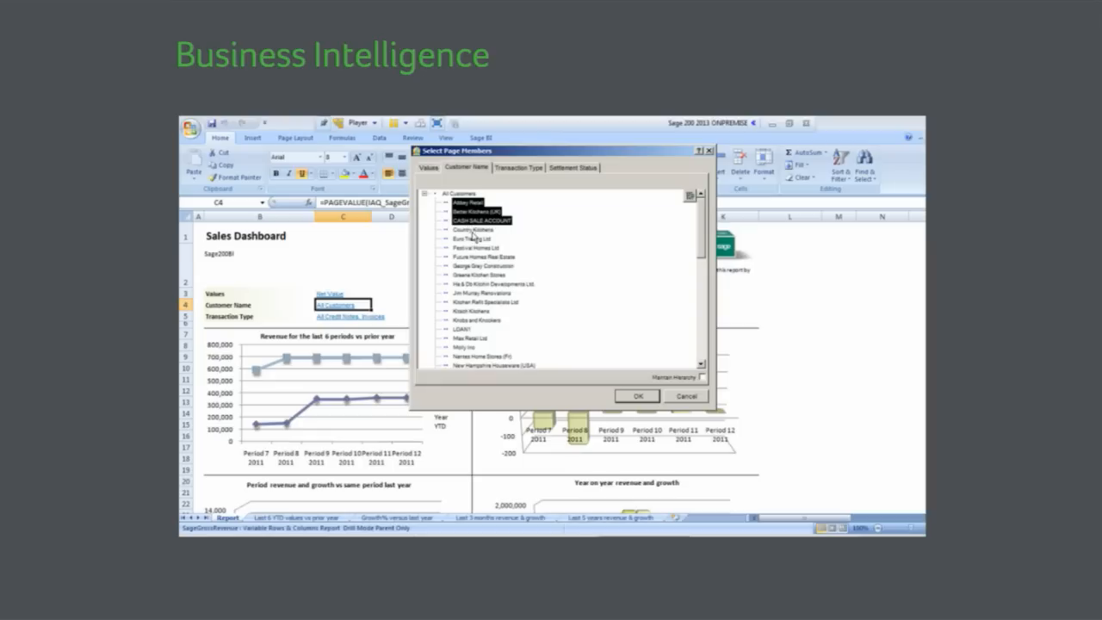
pyautogui.click(636, 396)
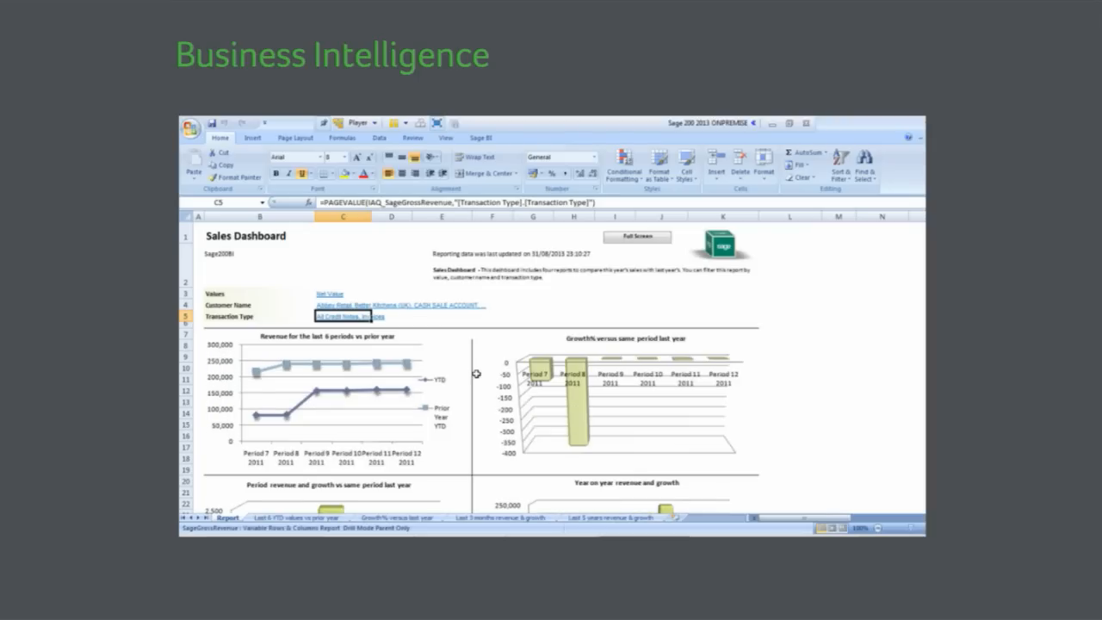
pyautogui.moveTo(528, 389)
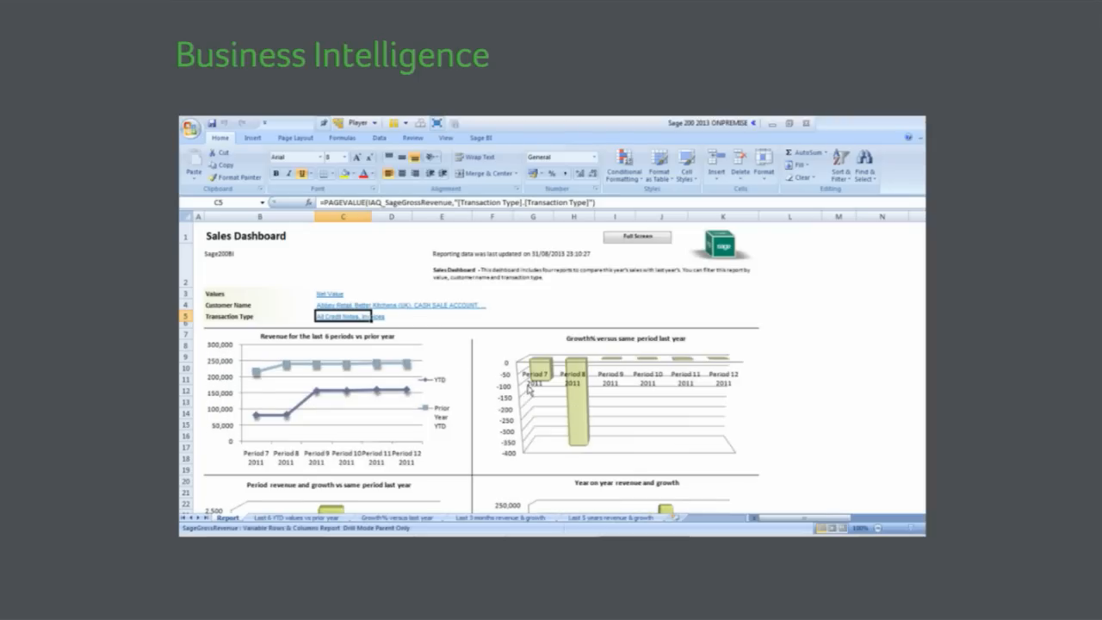